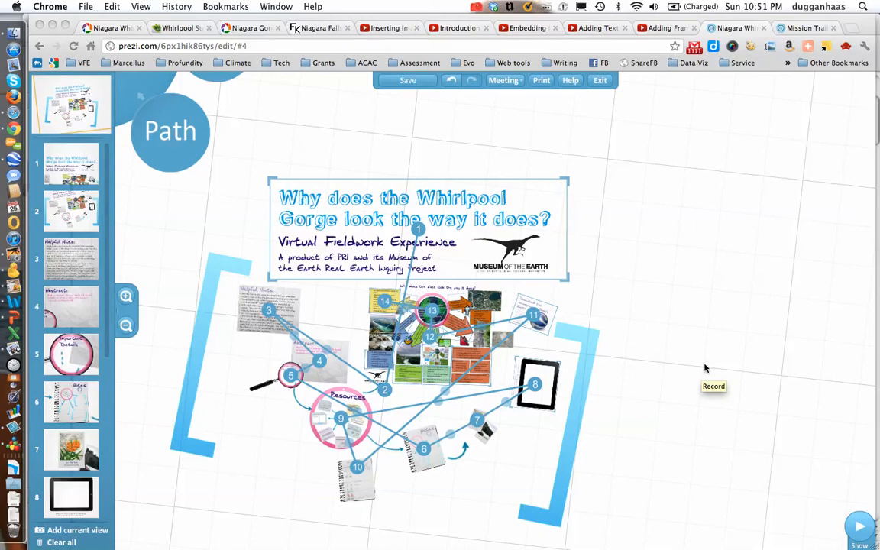
pyautogui.moveTo(342, 456)
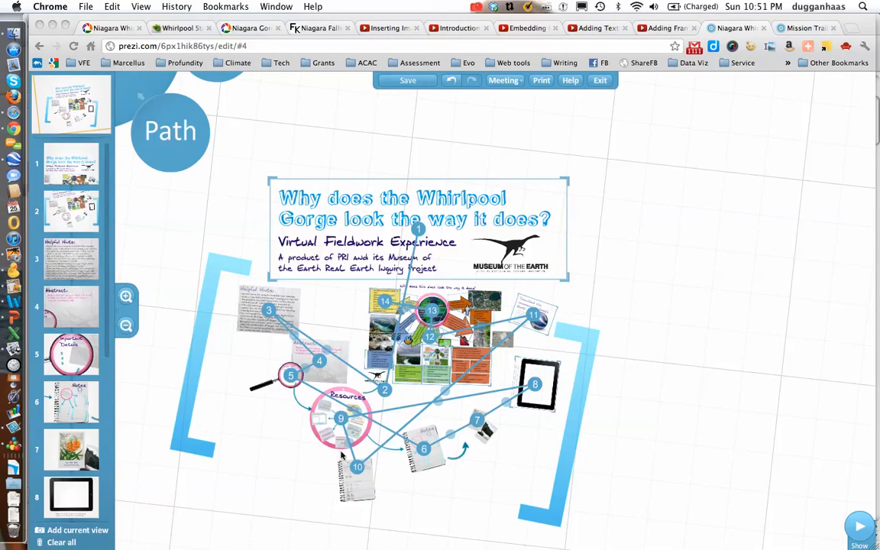
pyautogui.moveTo(492, 436)
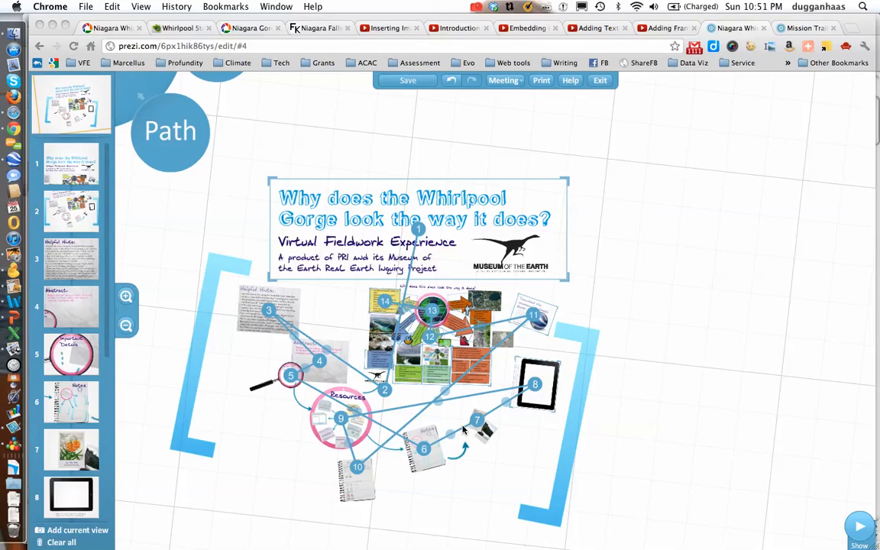
pyautogui.moveTo(373, 178)
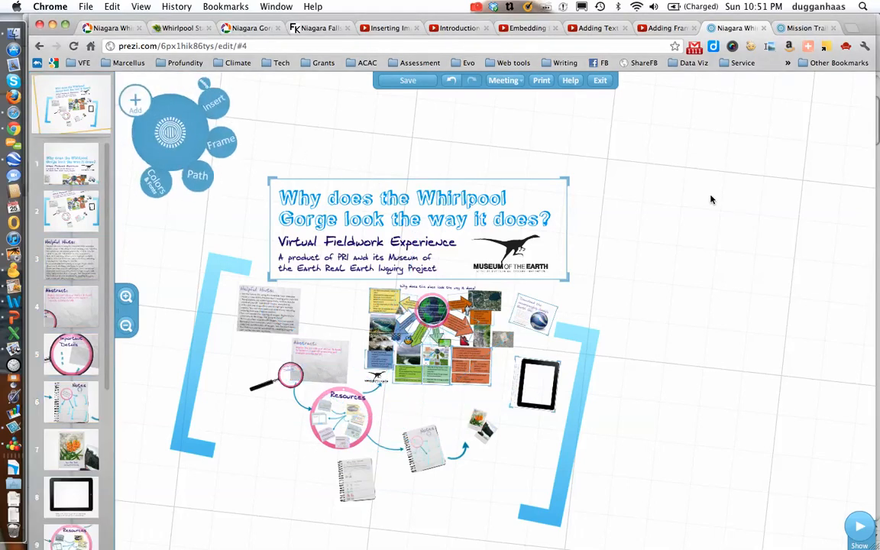
pyautogui.moveTo(611, 243)
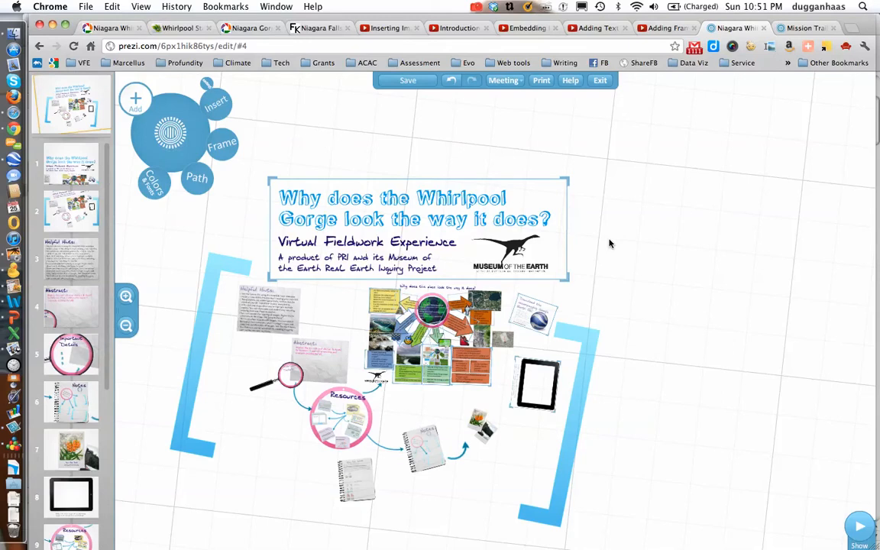
pyautogui.moveTo(589, 207)
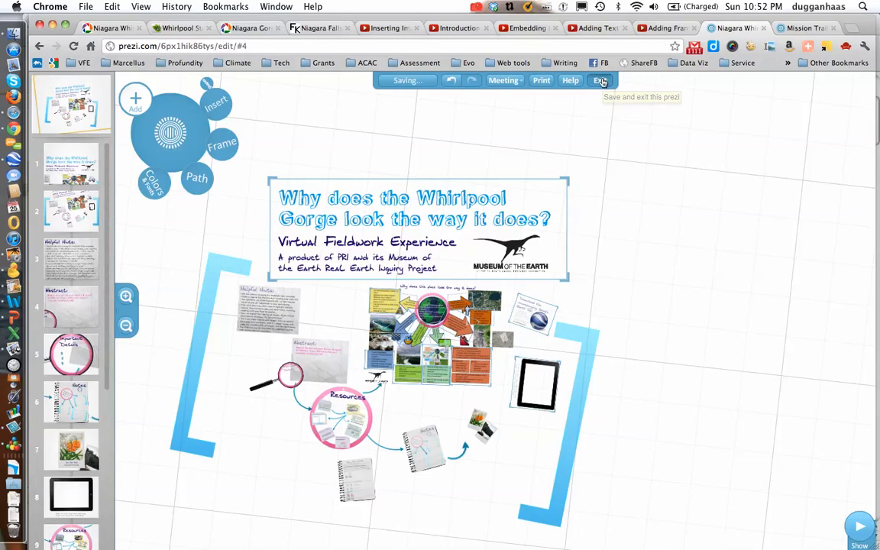
pyautogui.moveTo(690, 168)
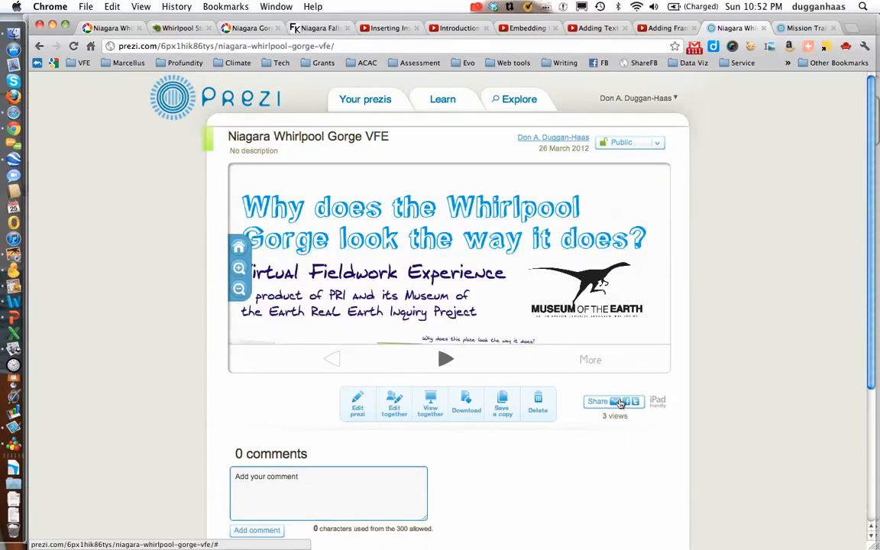
# - Copy the Whirlpool Gorge prezi's embed code to the clipboard from the Share > Embed options
pyautogui.click(598, 402)
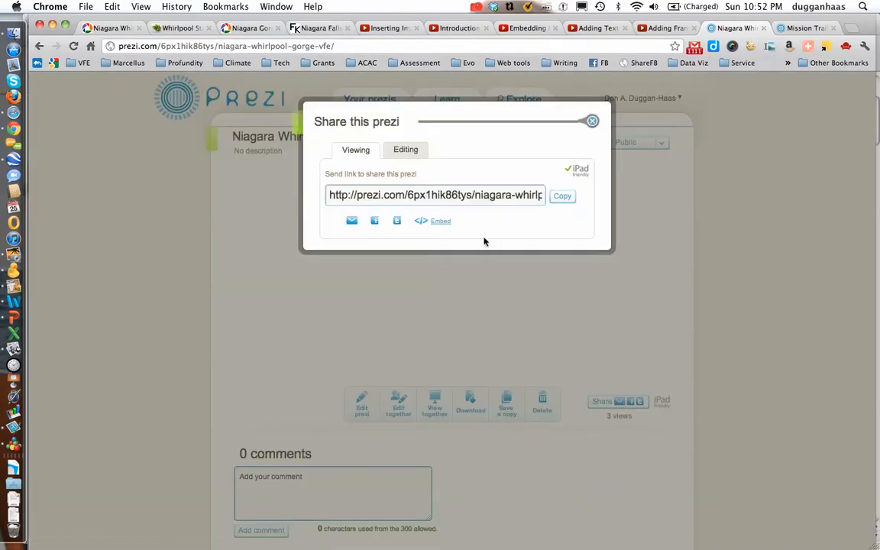
pyautogui.moveTo(447, 236)
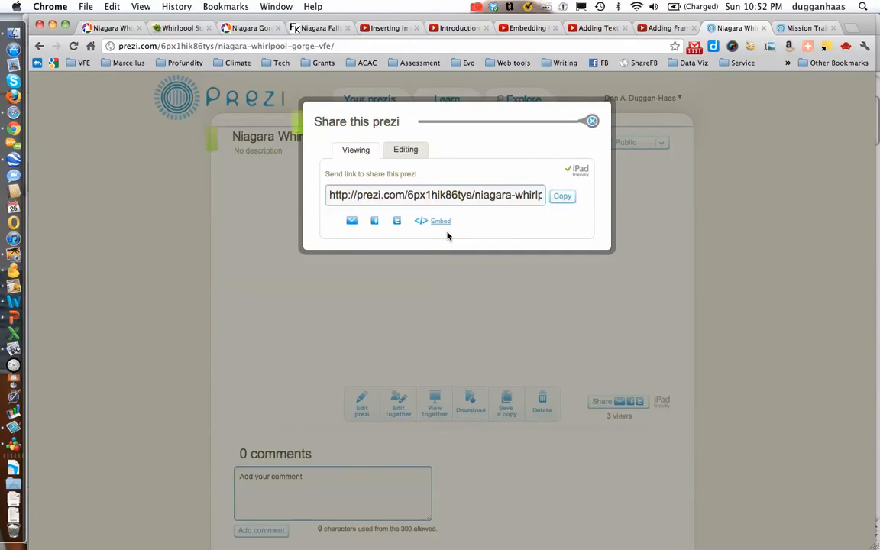
pyautogui.click(434, 220)
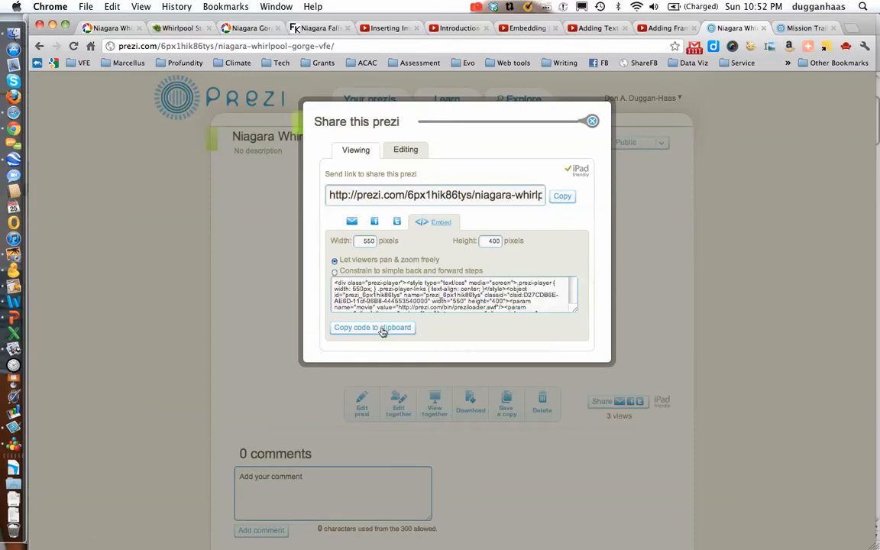
pyautogui.click(373, 327)
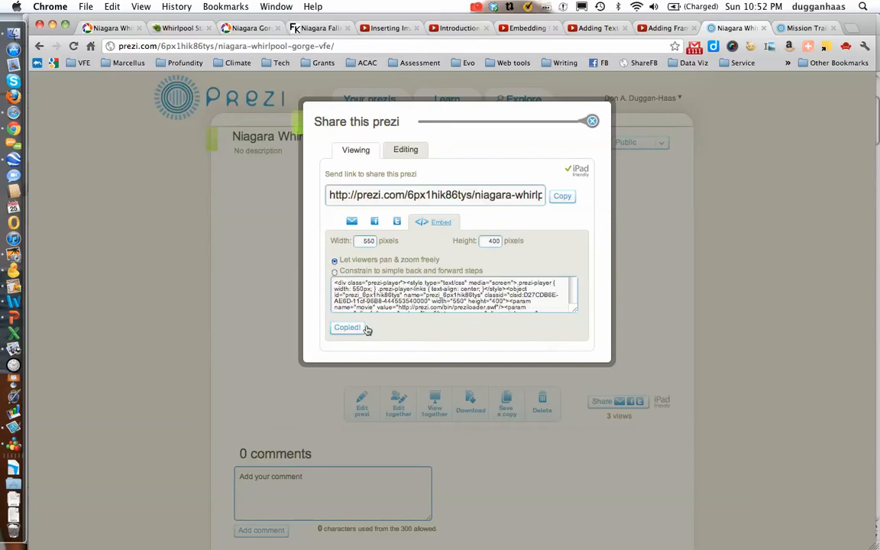
pyautogui.moveTo(13, 168)
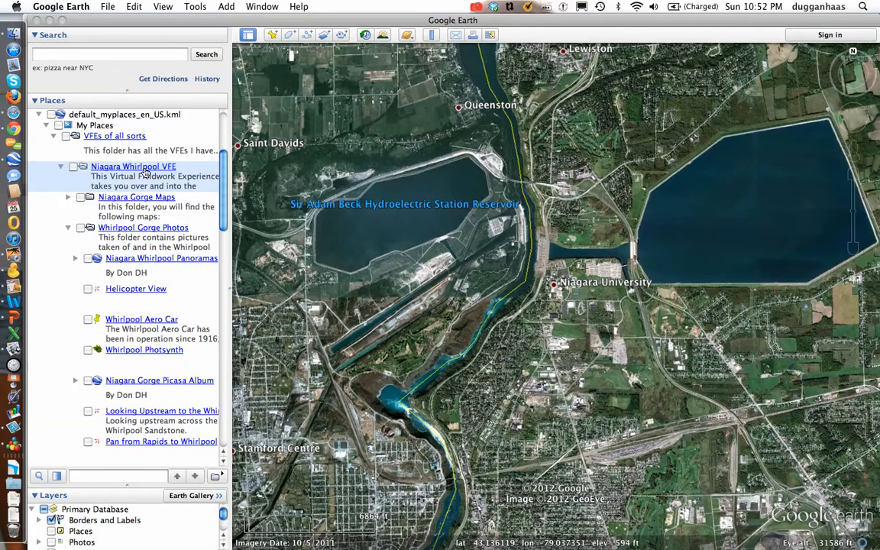
# - Show the Niagara Whirlpool VFE placemark balloon and select its folder in the Places panel
pyautogui.click(133, 165)
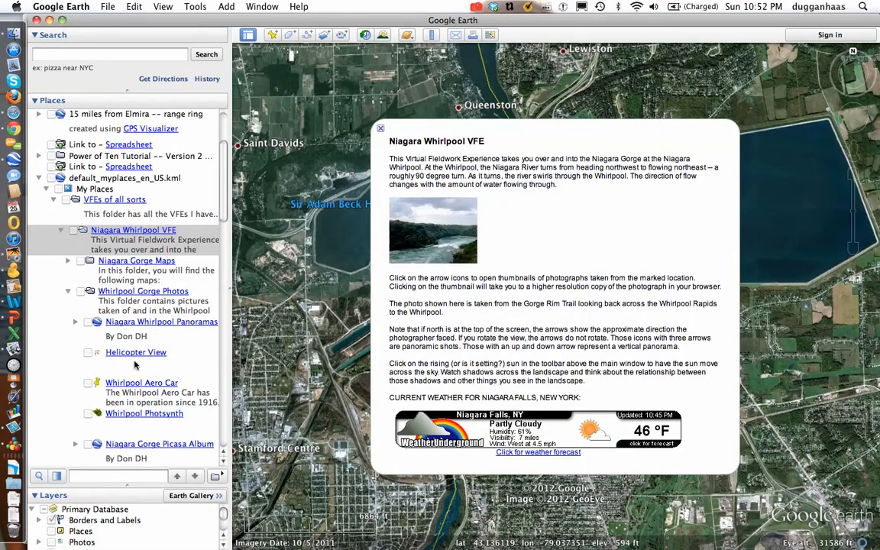
pyautogui.moveTo(427, 242)
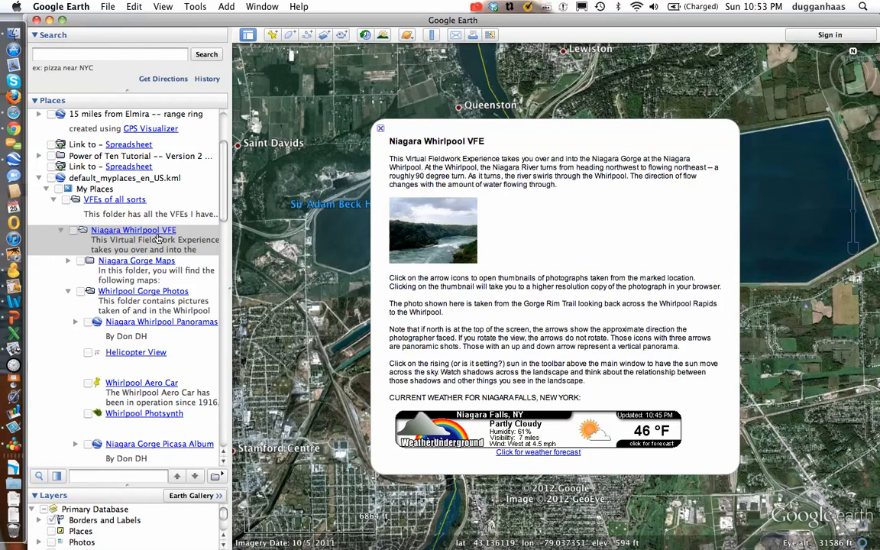
pyautogui.click(134, 7)
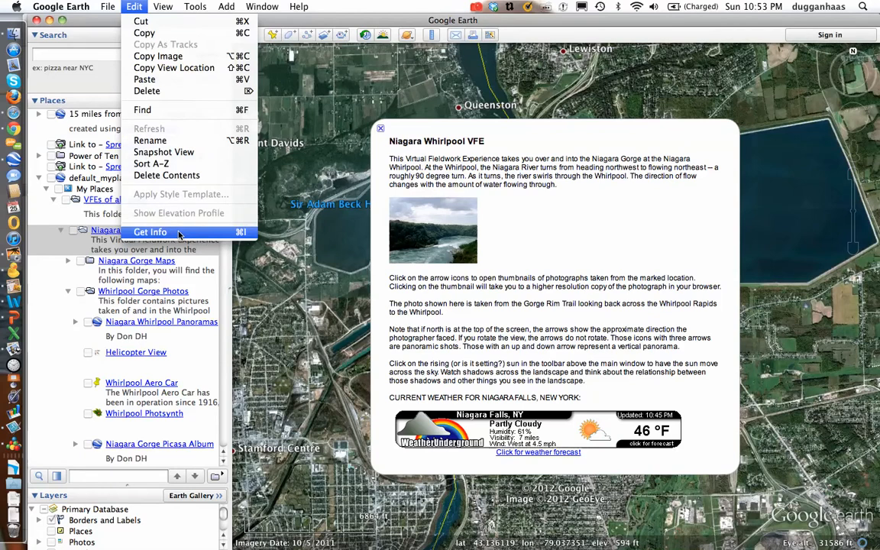
# - Paste the Prezi embed HTML after a <br> below the weather code in the folder description and save with OK
pyautogui.click(150, 232)
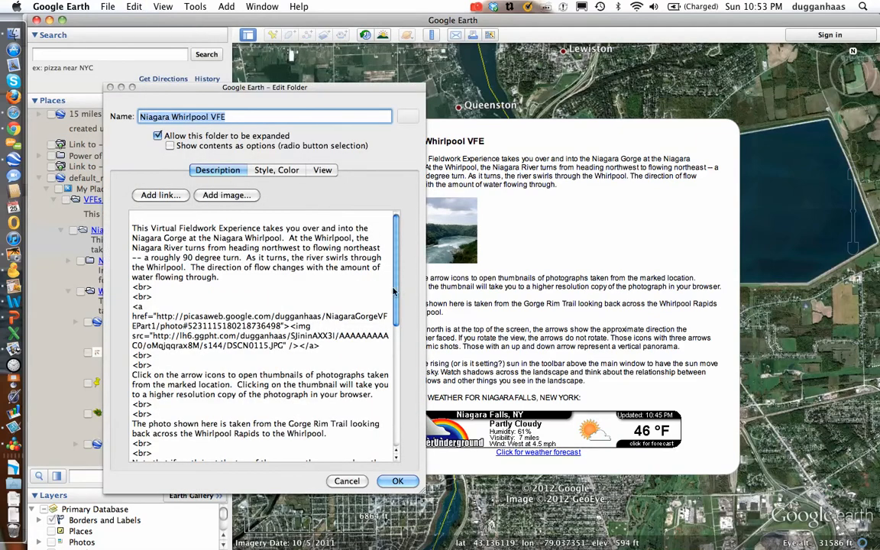
pyautogui.scroll(-3)
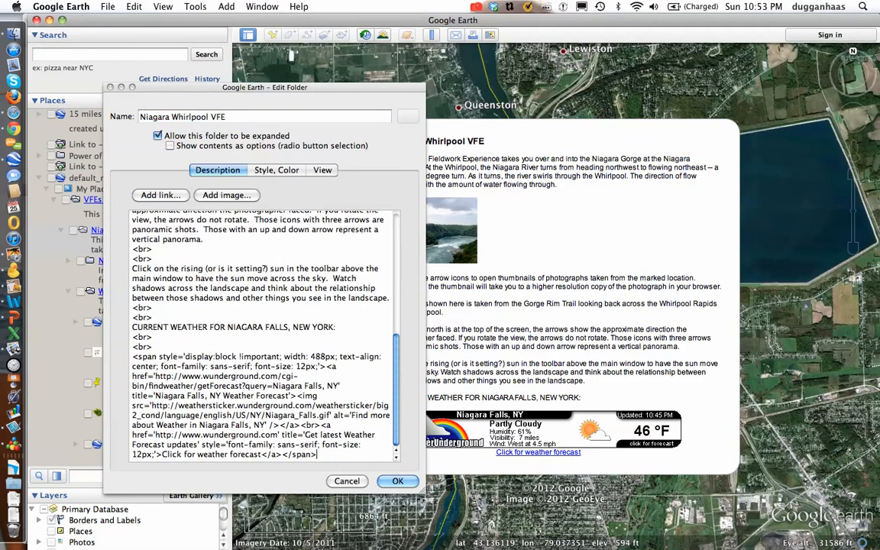
pyautogui.scroll(-3)
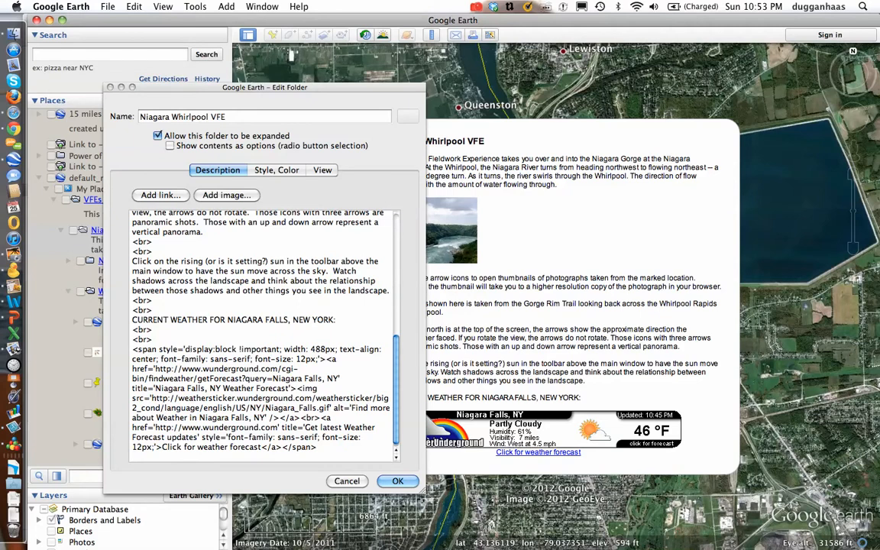
pyautogui.write('<br>')
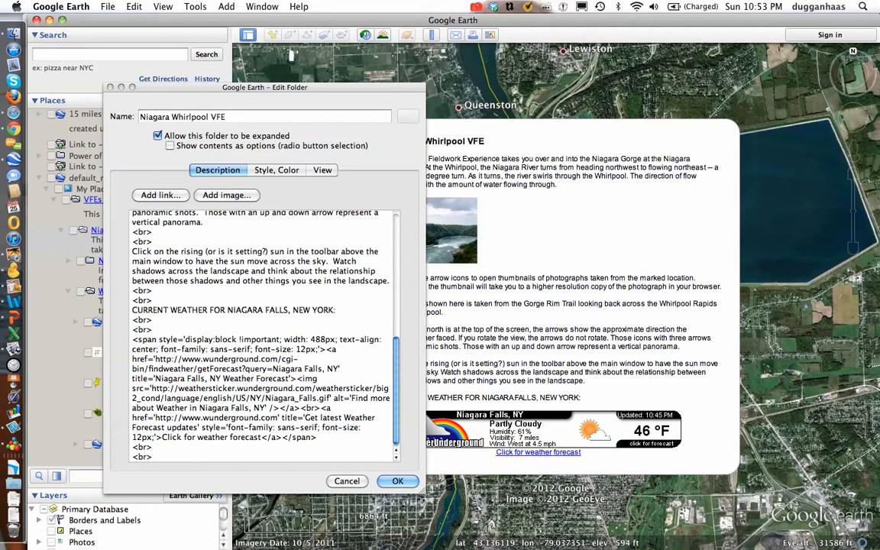
pyautogui.scroll(-3)
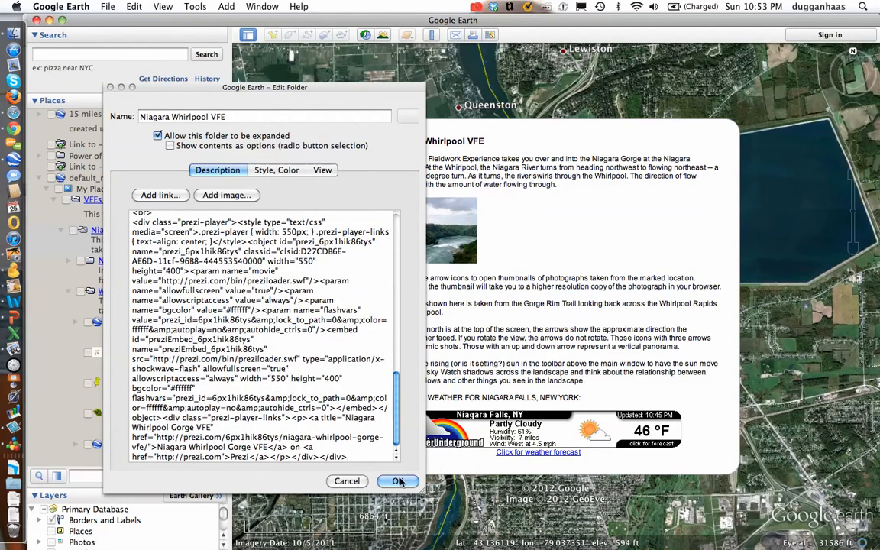
pyautogui.click(396, 481)
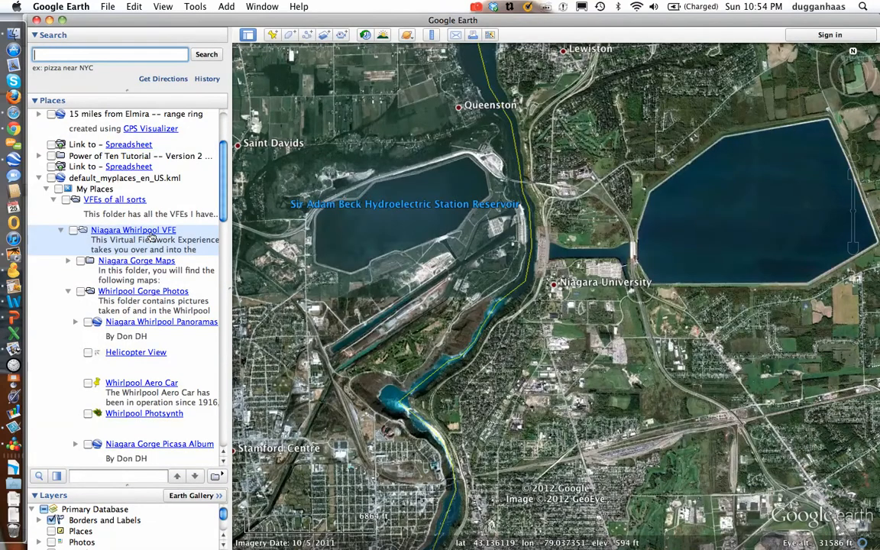
# - Show the Niagara Whirlpool VFE balloon and play its embedded Prezi in full screen
pyautogui.click(133, 229)
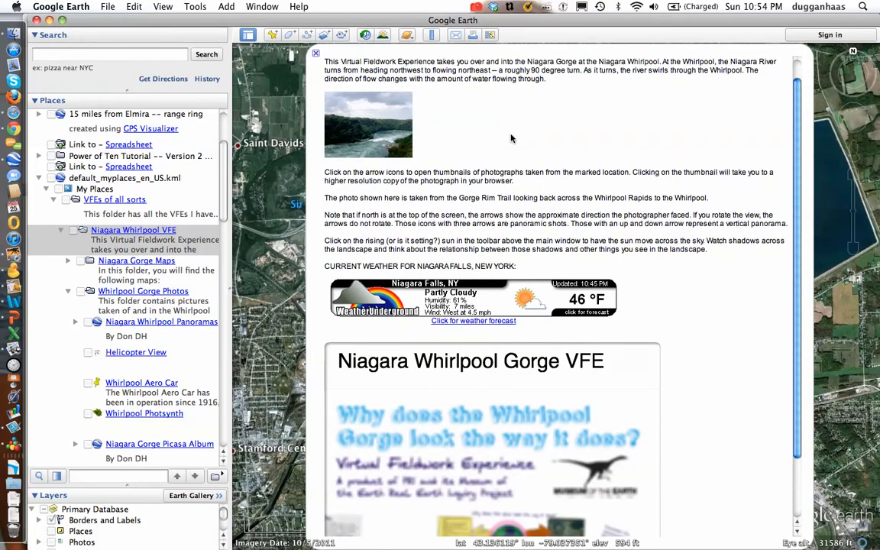
pyautogui.scroll(-3)
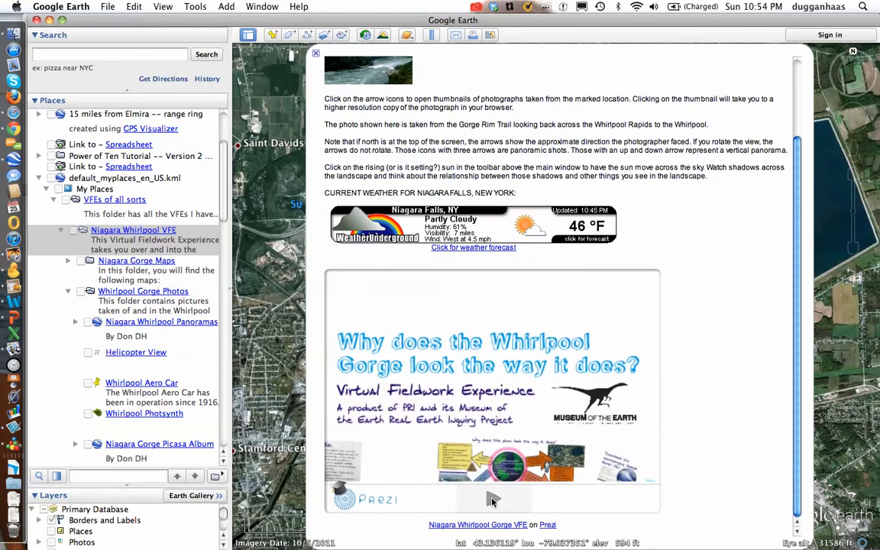
pyautogui.moveTo(496, 499)
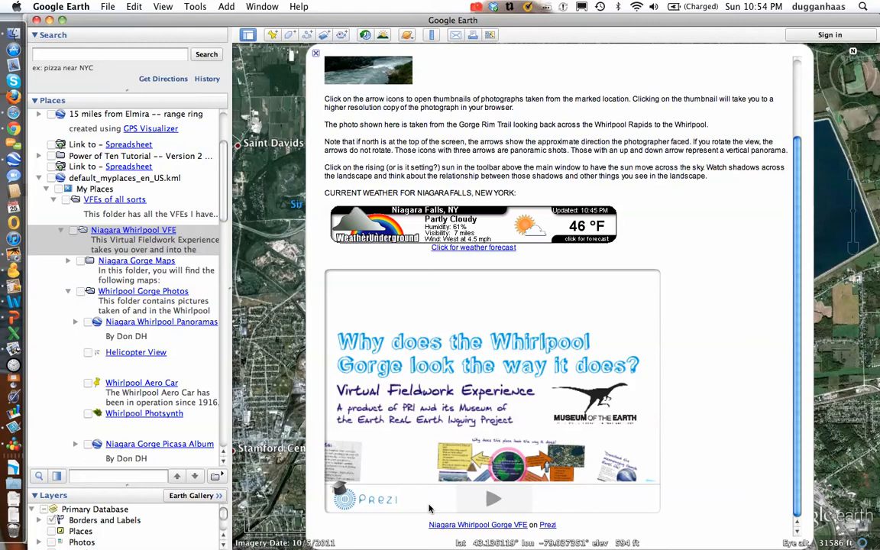
pyautogui.moveTo(491, 498)
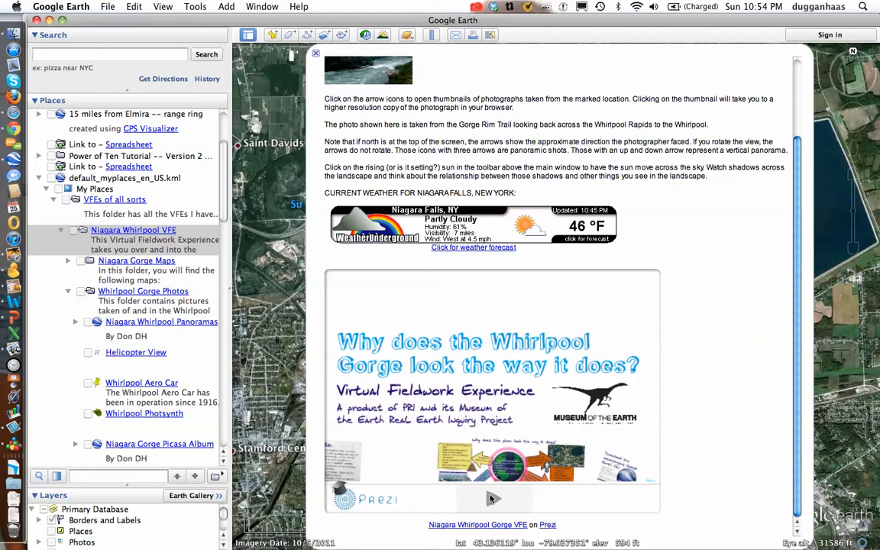
pyautogui.moveTo(495, 498)
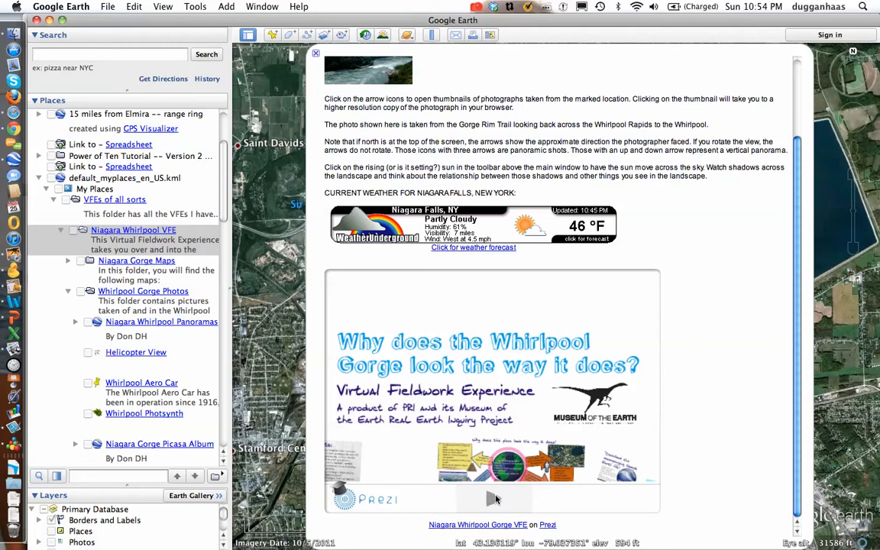
pyautogui.moveTo(587, 506)
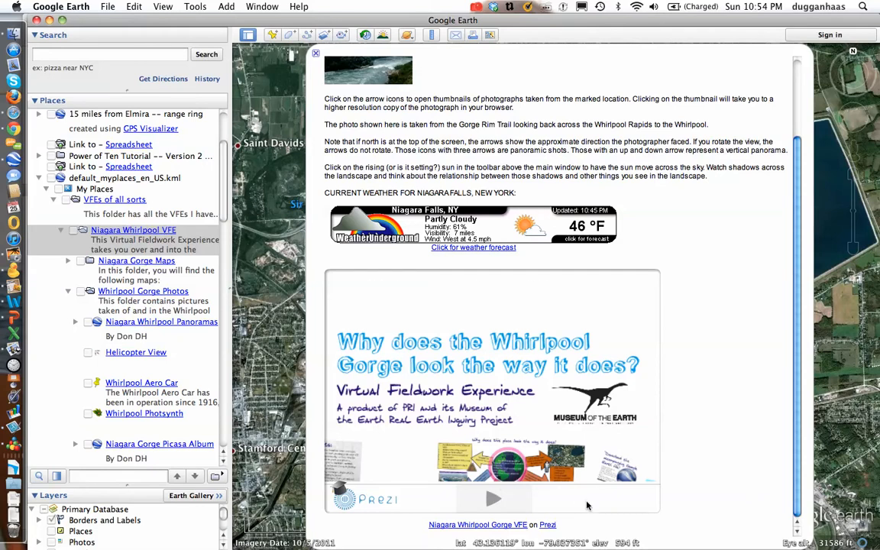
pyautogui.click(494, 498)
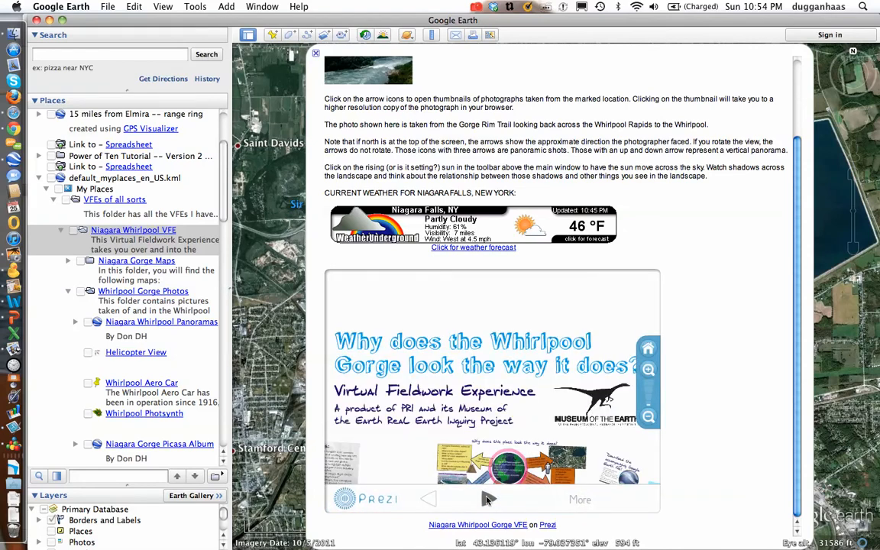
pyautogui.click(489, 498)
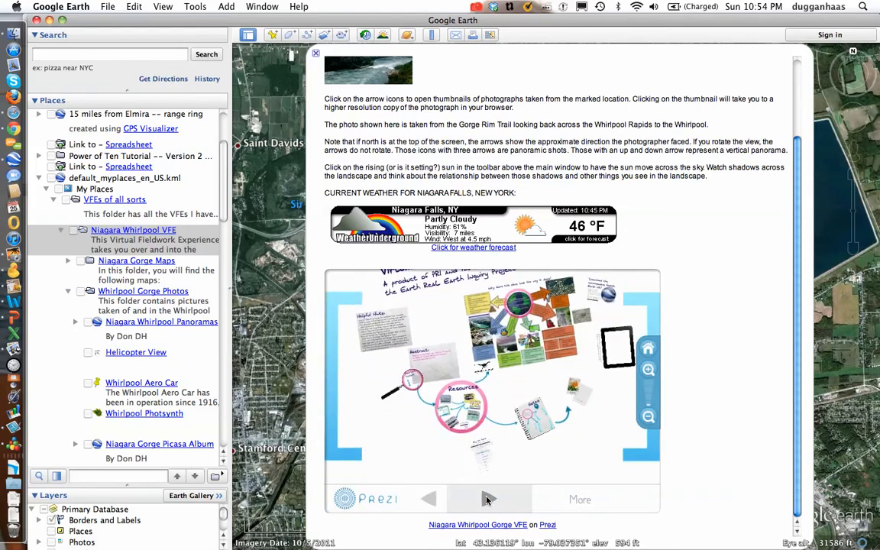
pyautogui.click(489, 500)
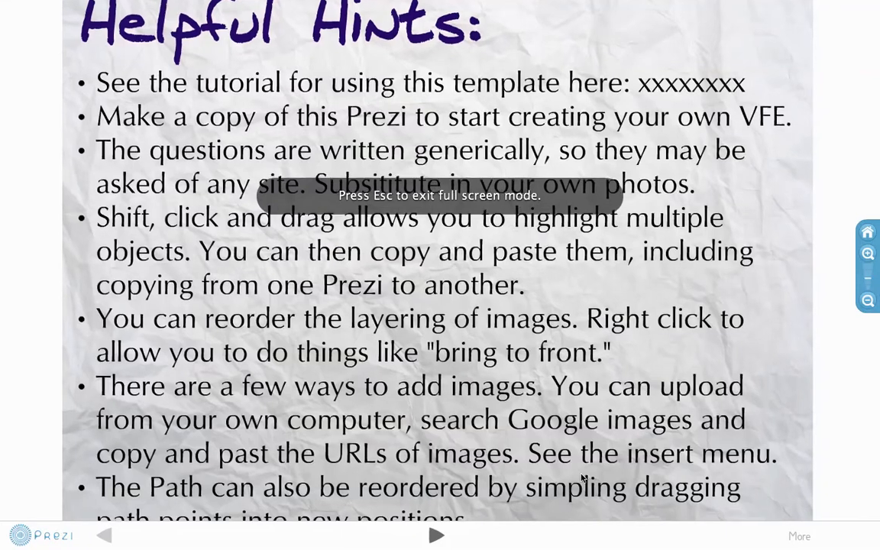
# - Advance three path steps to reach the 'Download the accompanying Google Earth file!' slide
pyautogui.click(437, 537)
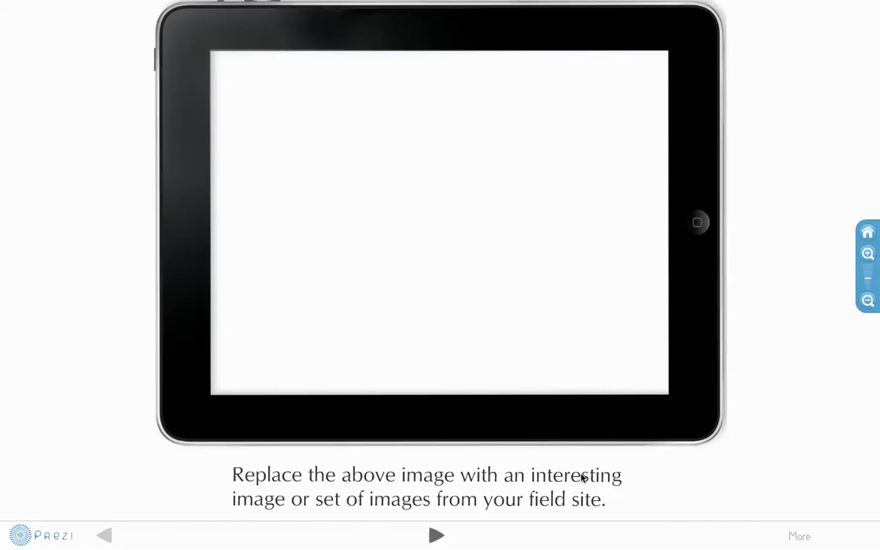
pyautogui.click(438, 535)
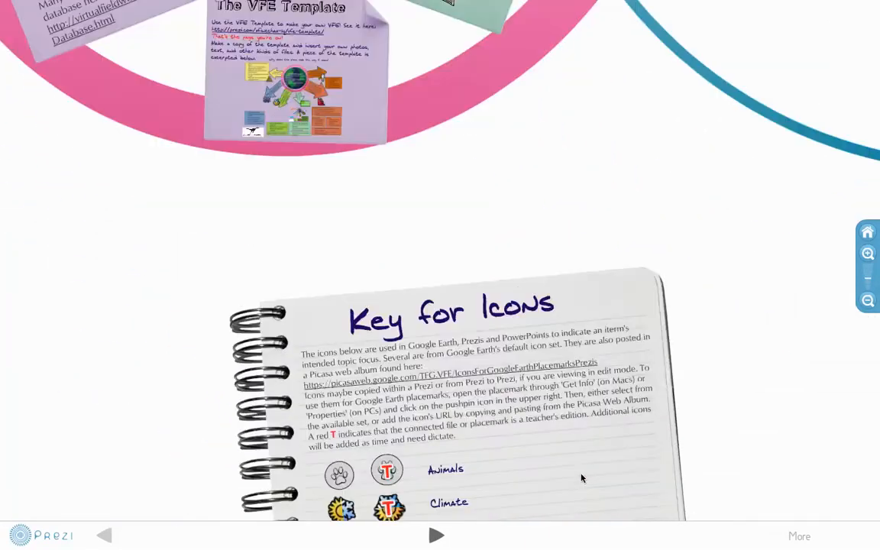
pyautogui.click(437, 535)
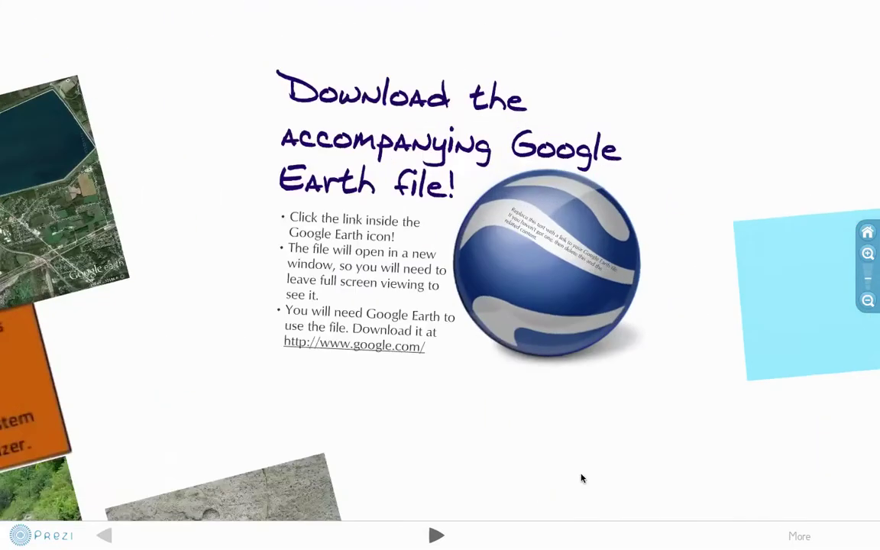